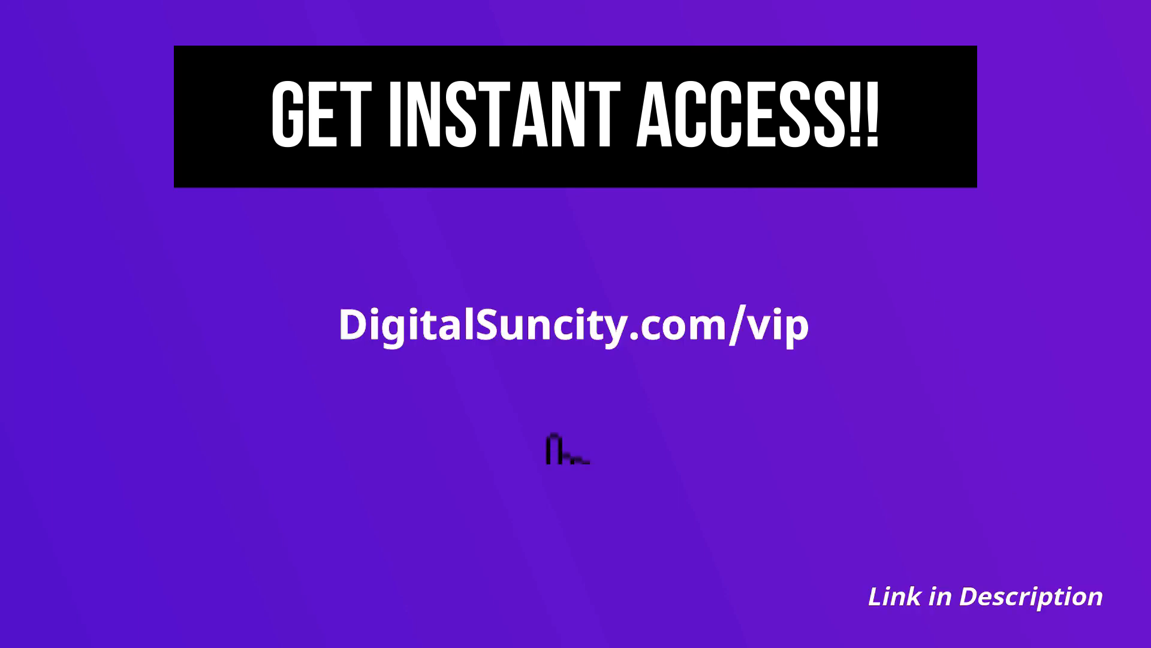
{"action": "mouse_move", "coordinate": [566, 397]}
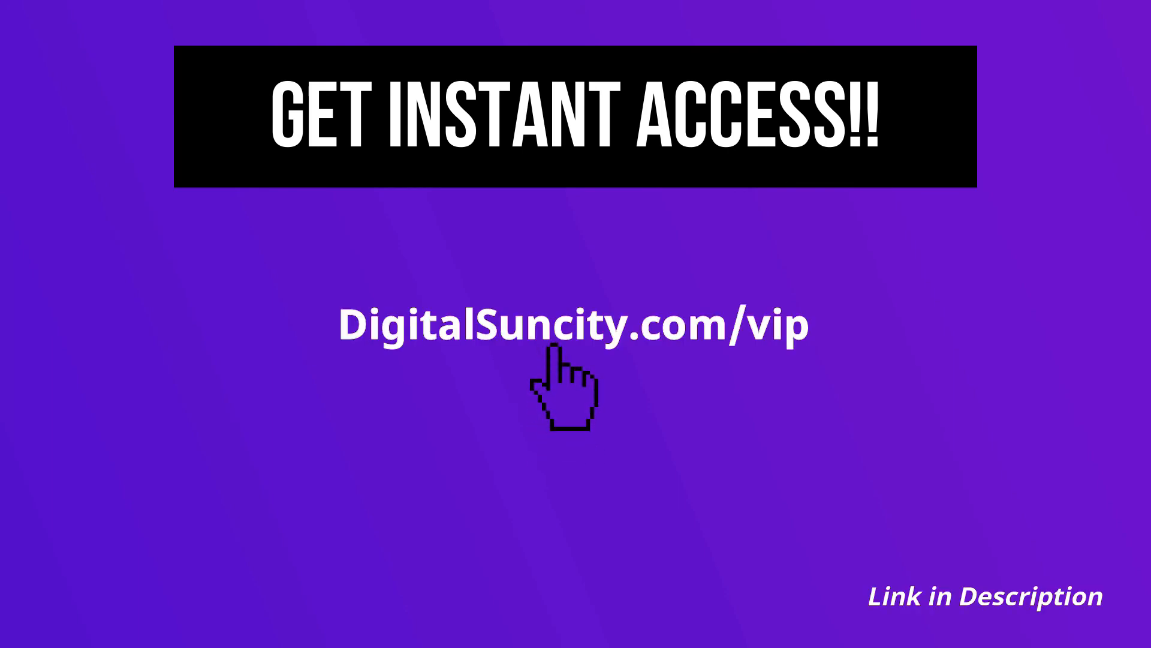
- Follow the DigitalSuncity.com/vip link to the Free VIP Access signup page with name and email form
{"action": "left_click", "coordinate": [567, 323]}
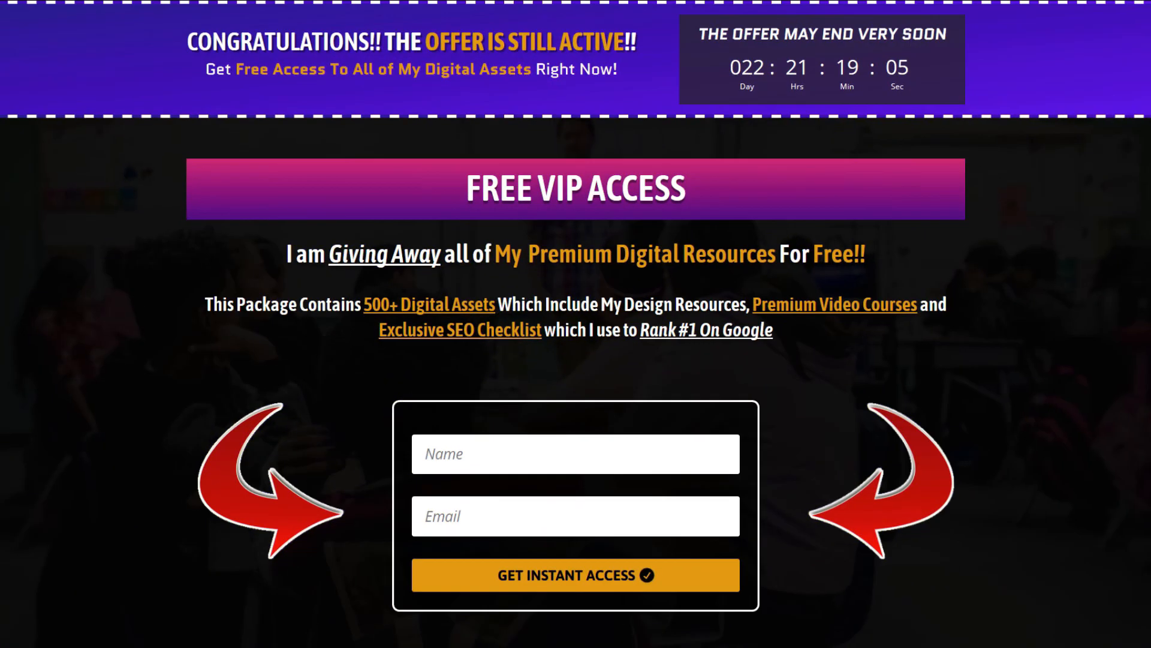